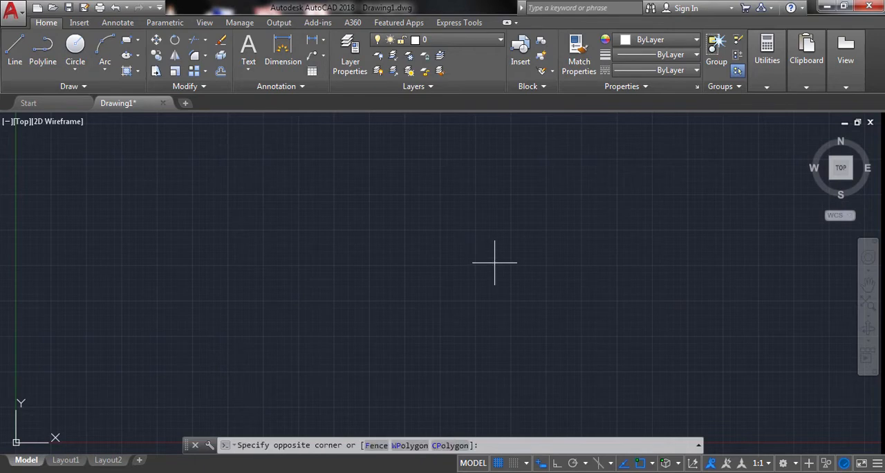
Import the BENI survey points from Excel via SW_DTM Points, giving a magenta point band.
{"action": "key", "text": "Escape"}
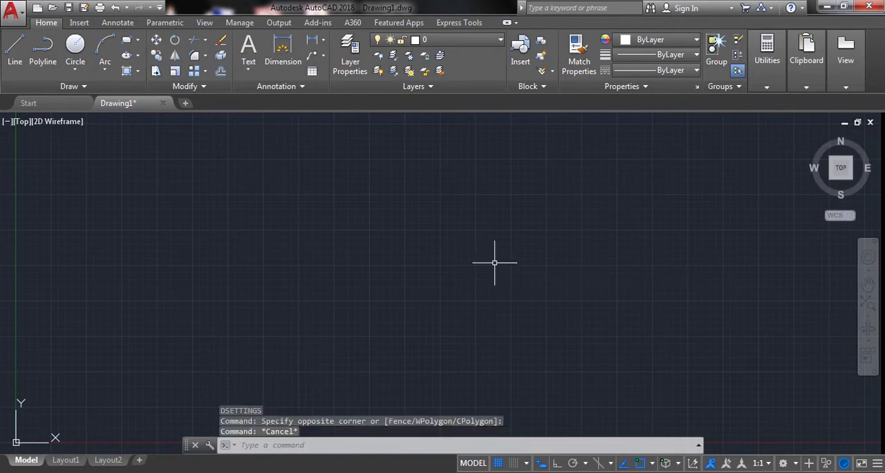
{"action": "mouse_move", "coordinate": [347, 336]}
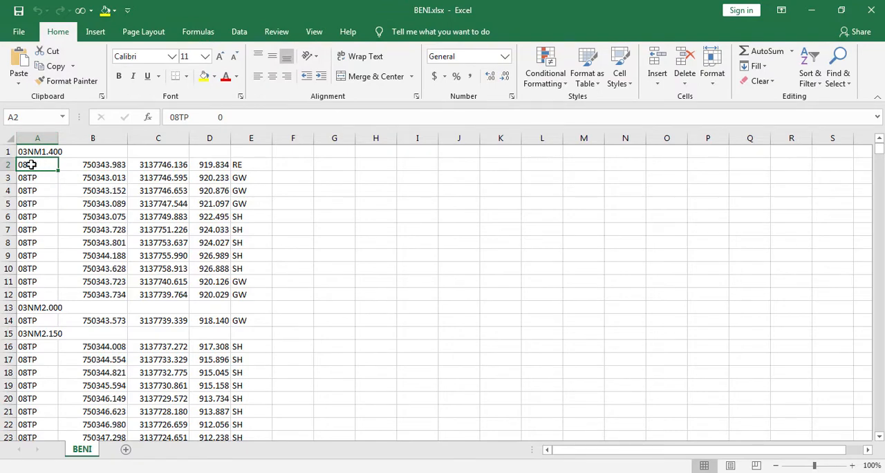
{"action": "scroll", "scroll_direction": "down", "scroll_amount": 3}
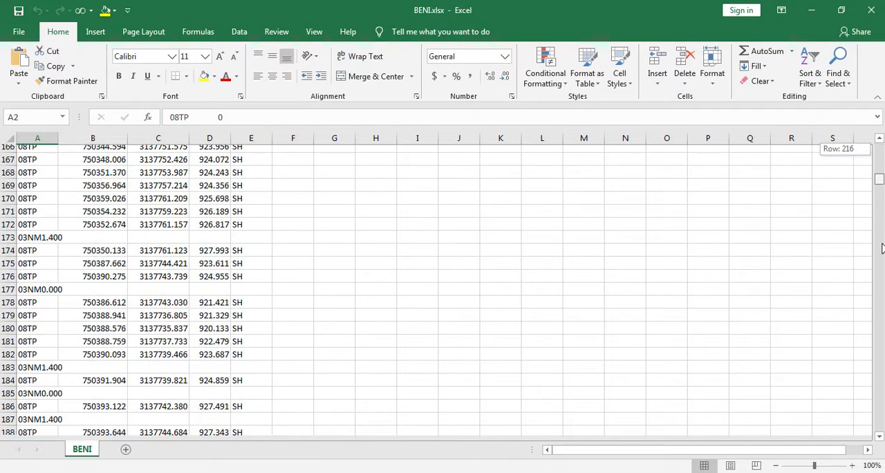
{"action": "scroll", "scroll_direction": "down", "scroll_amount": 3}
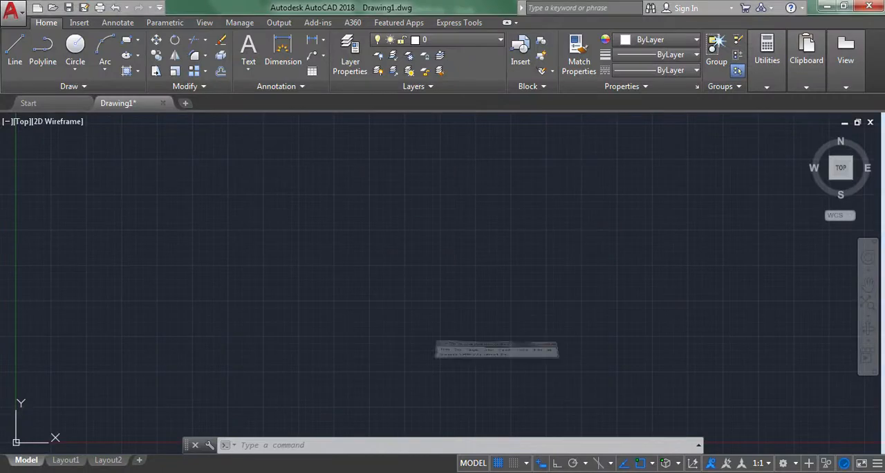
{"action": "left_click", "coordinate": [103, 105]}
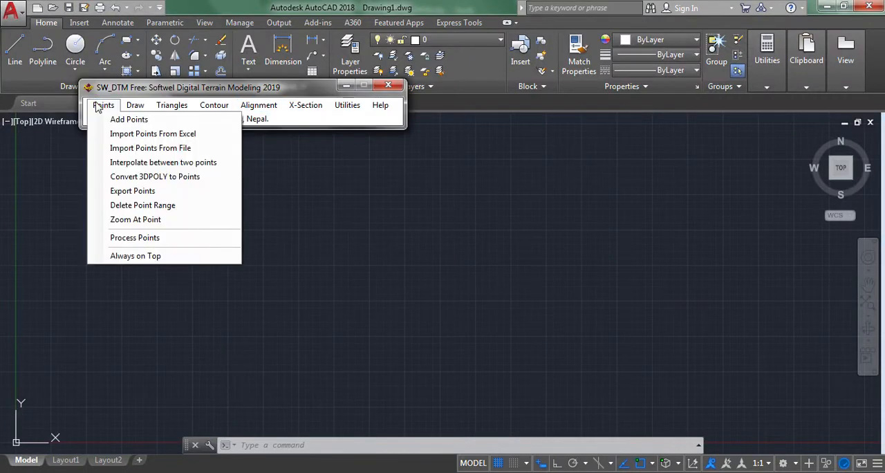
{"action": "mouse_move", "coordinate": [152, 133]}
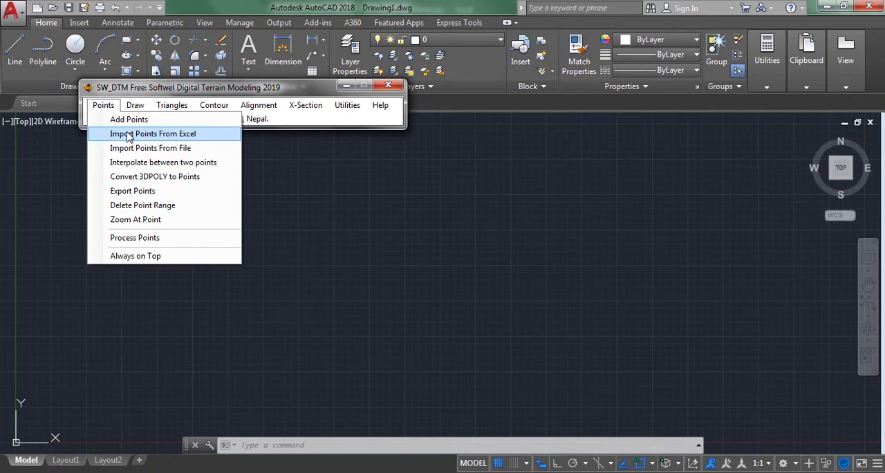
{"action": "left_click", "coordinate": [152, 134]}
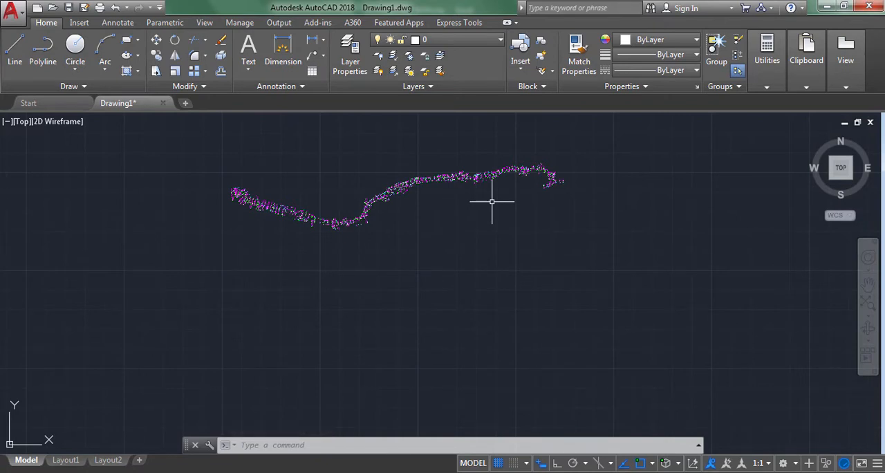
{"action": "mouse_move", "coordinate": [213, 159]}
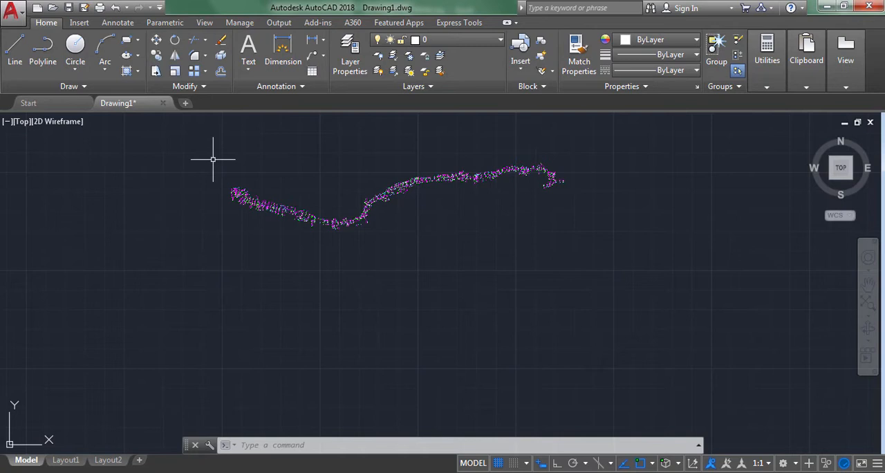
{"action": "mouse_move", "coordinate": [227, 152]}
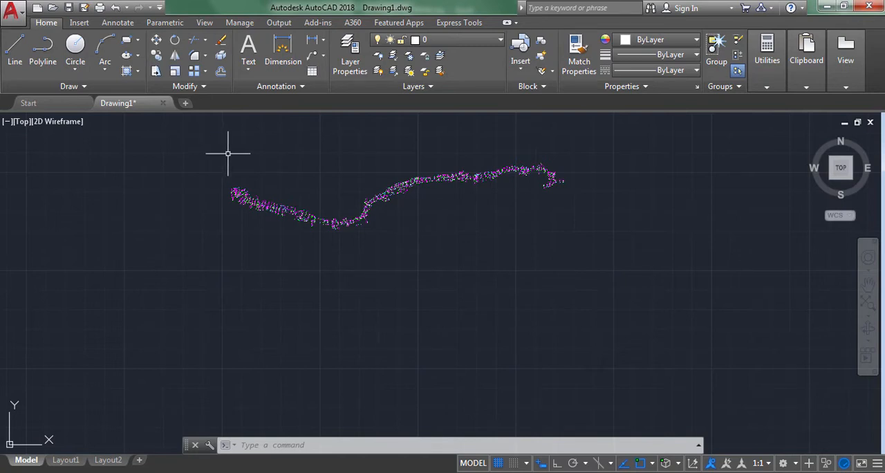
{"action": "mouse_move", "coordinate": [333, 276]}
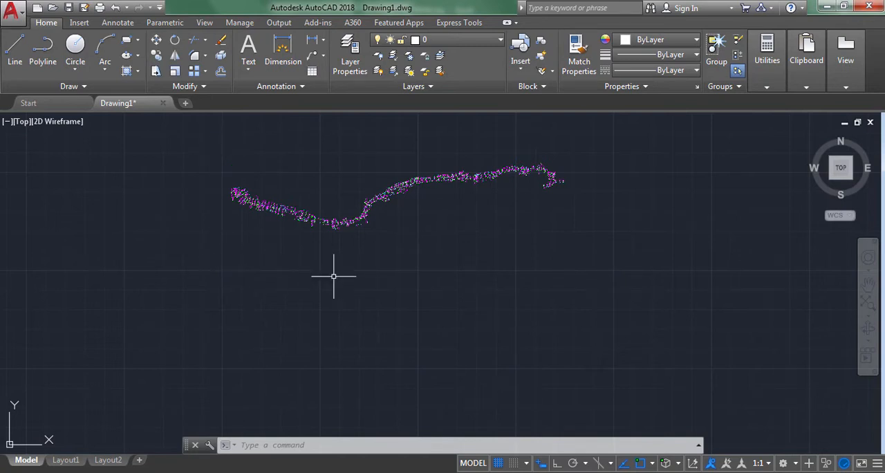
{"action": "mouse_move", "coordinate": [589, 420]}
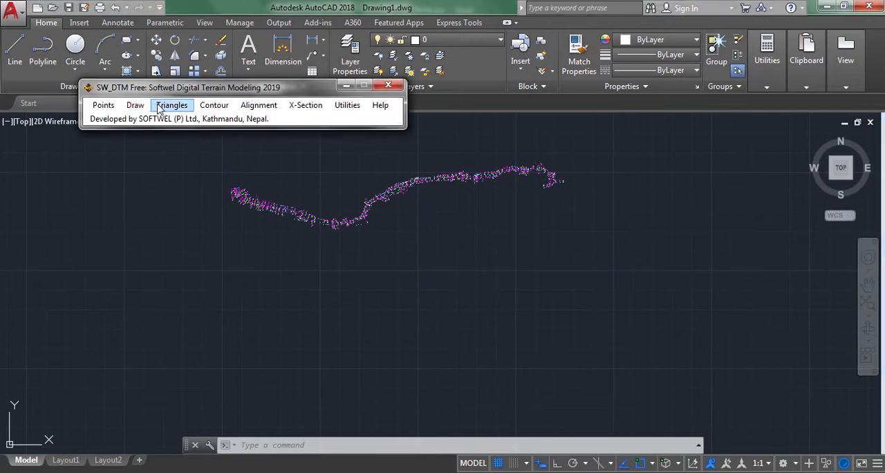
Draw a boundary around the point band with SW_DTM Add Boundary and close it with C.
{"action": "left_click", "coordinate": [134, 105]}
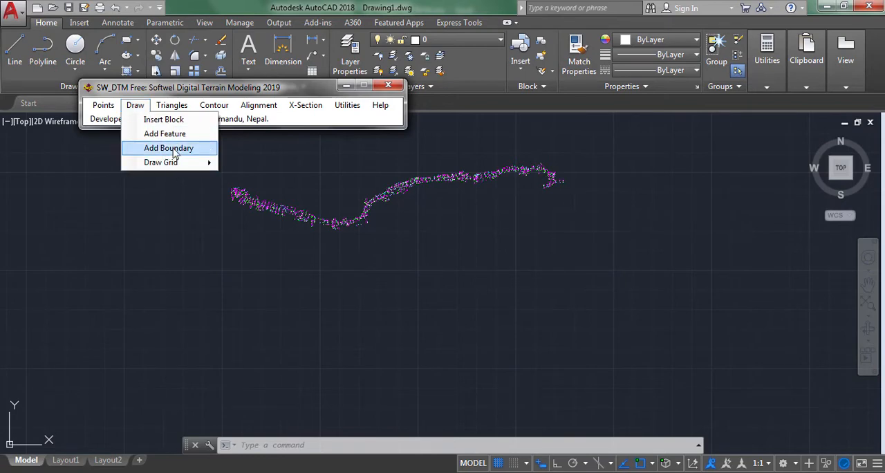
{"action": "left_click", "coordinate": [169, 148]}
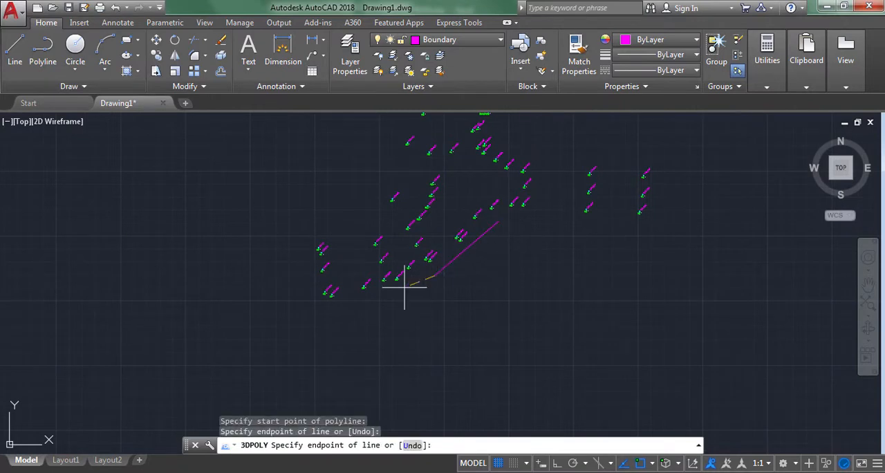
{"action": "left_click", "coordinate": [330, 305]}
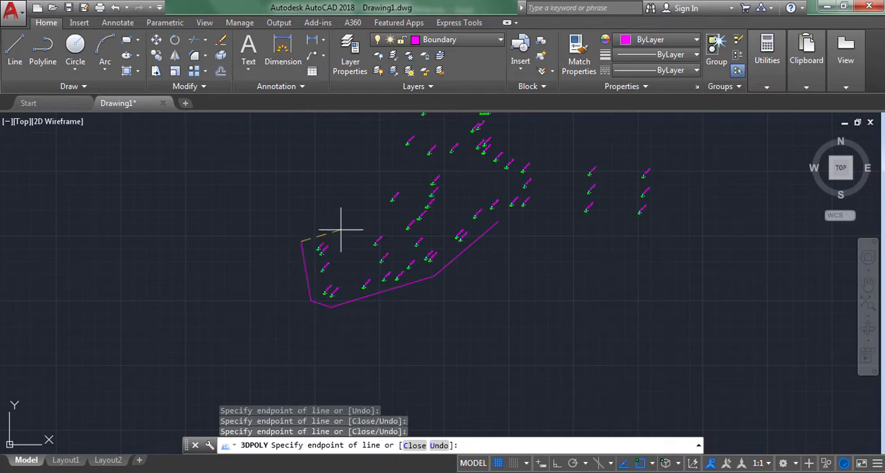
{"action": "left_click", "coordinate": [387, 176]}
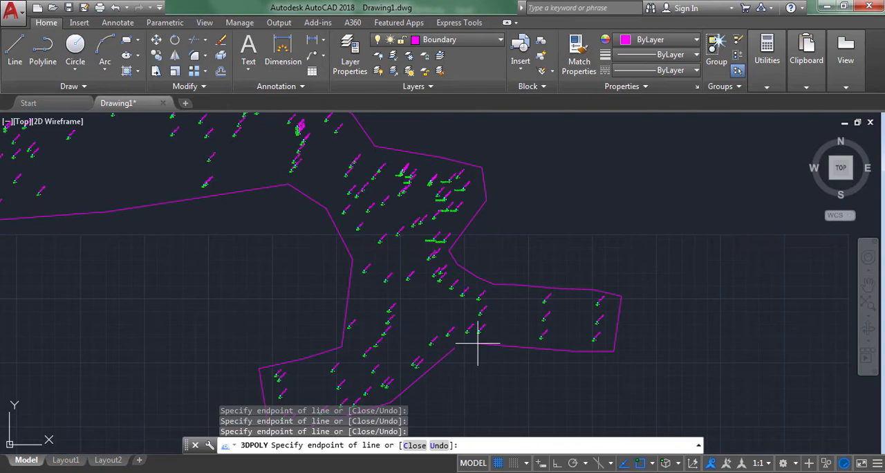
{"action": "type", "text": "c"}
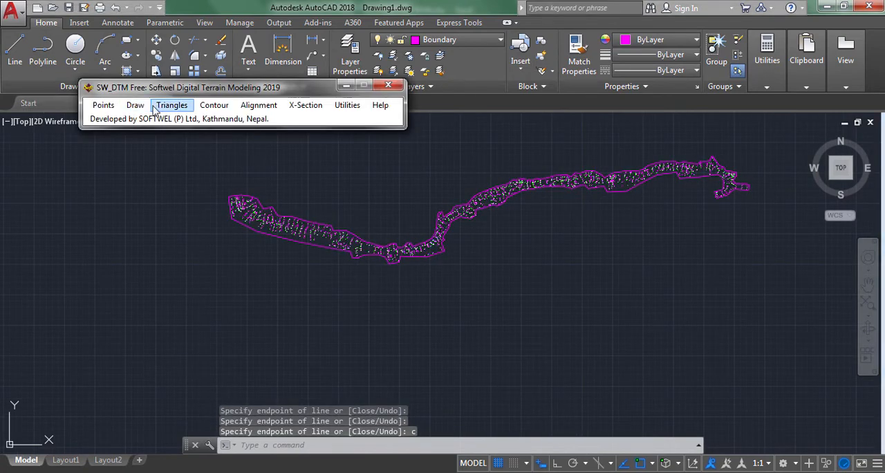
Process all points and features with every feature layer selected, 1650 points.
{"action": "left_click", "coordinate": [103, 104]}
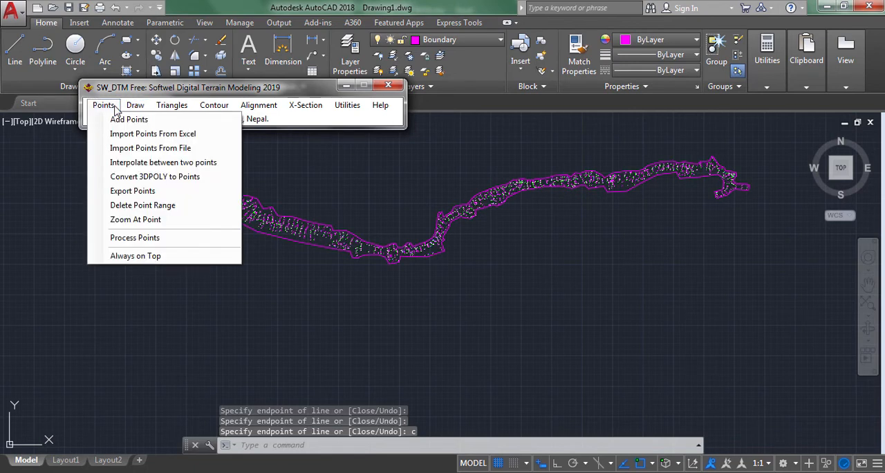
{"action": "mouse_move", "coordinate": [149, 190]}
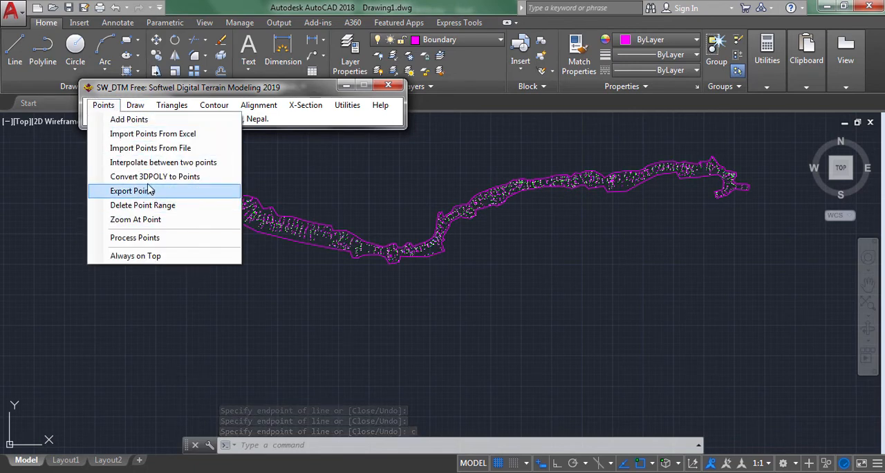
{"action": "left_click", "coordinate": [134, 237]}
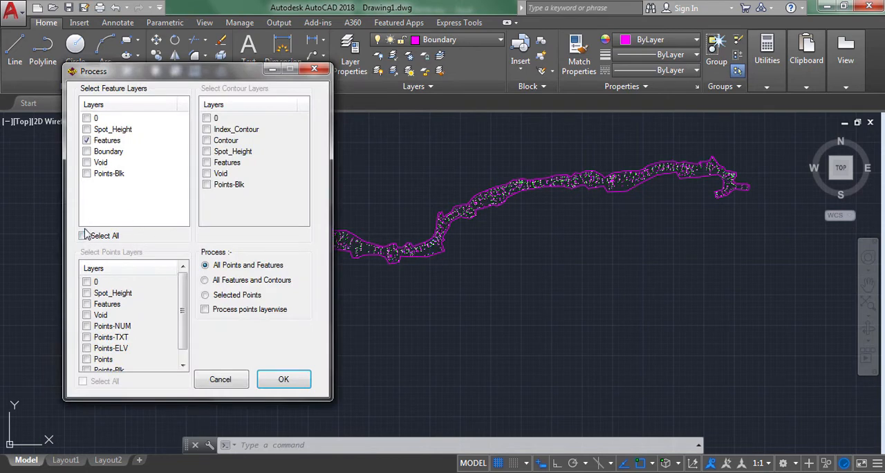
{"action": "left_click", "coordinate": [83, 236]}
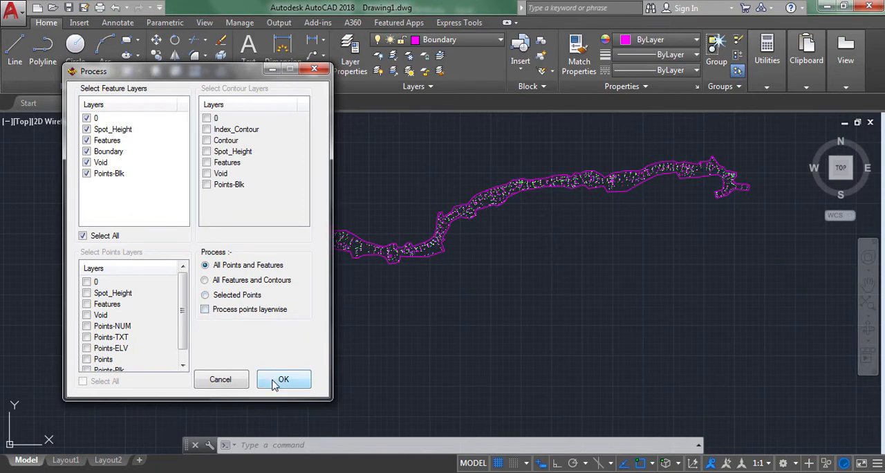
{"action": "left_click", "coordinate": [283, 379]}
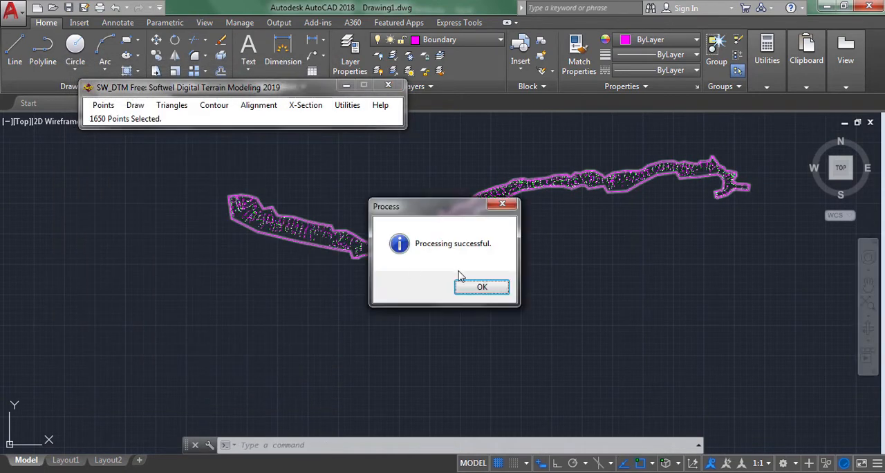
Acknowledge processing success and triangulate the points, dismissing the completion message.
{"action": "left_click", "coordinate": [482, 287]}
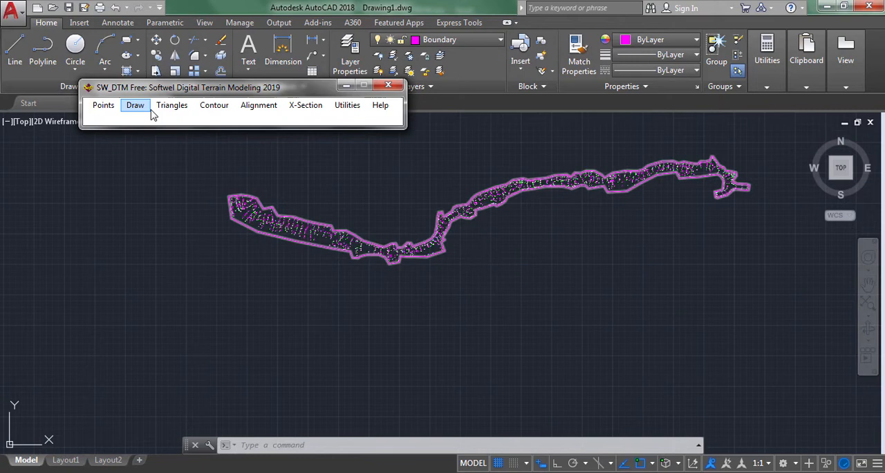
{"action": "left_click", "coordinate": [171, 104]}
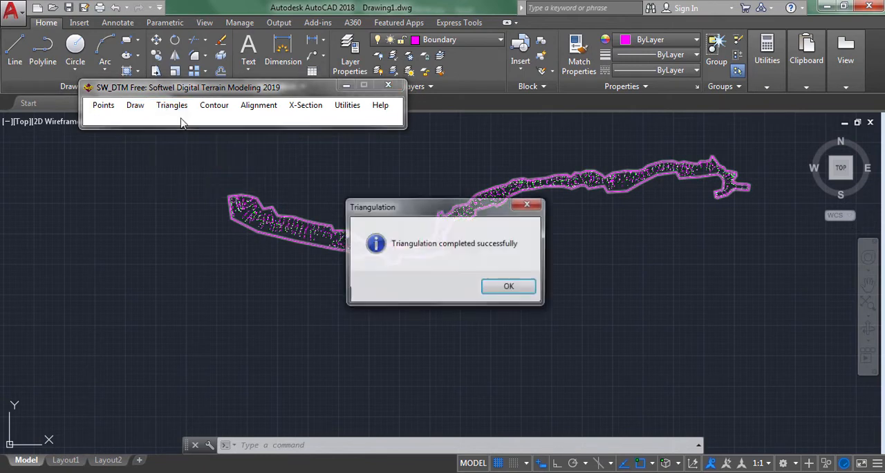
{"action": "left_click", "coordinate": [508, 286]}
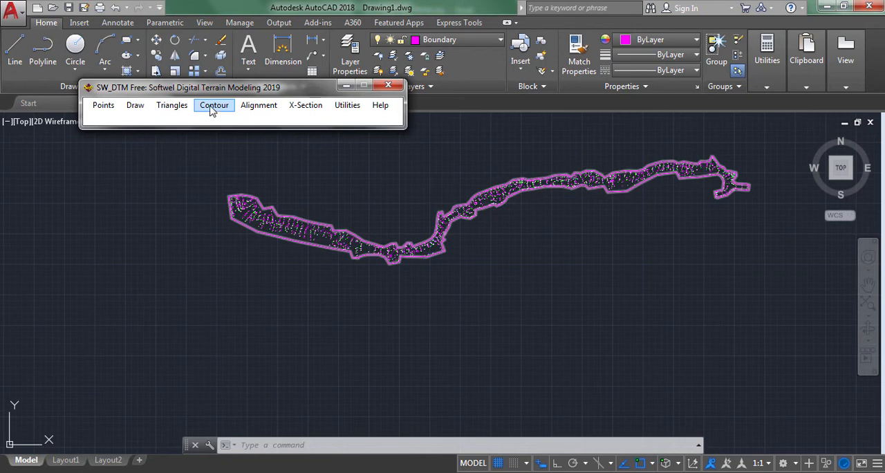
Draw quick contours at interval 1.00, major 5.00, minimum distance 0.10.
{"action": "left_click", "coordinate": [214, 104]}
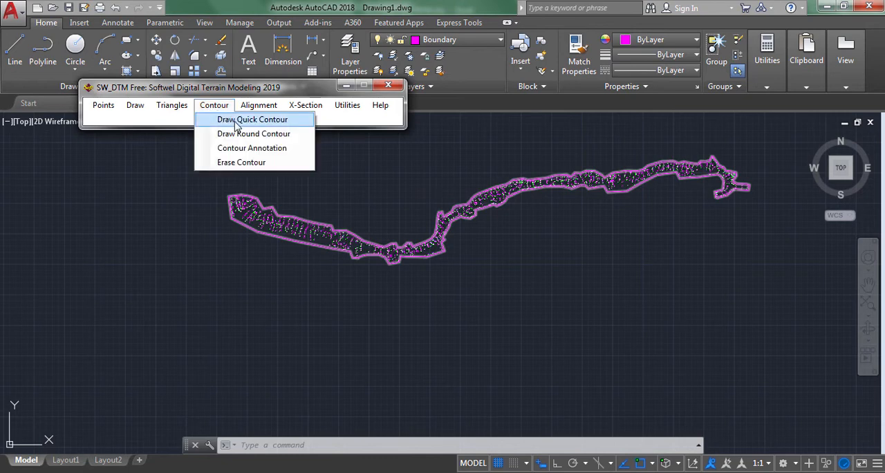
{"action": "left_click", "coordinate": [252, 119]}
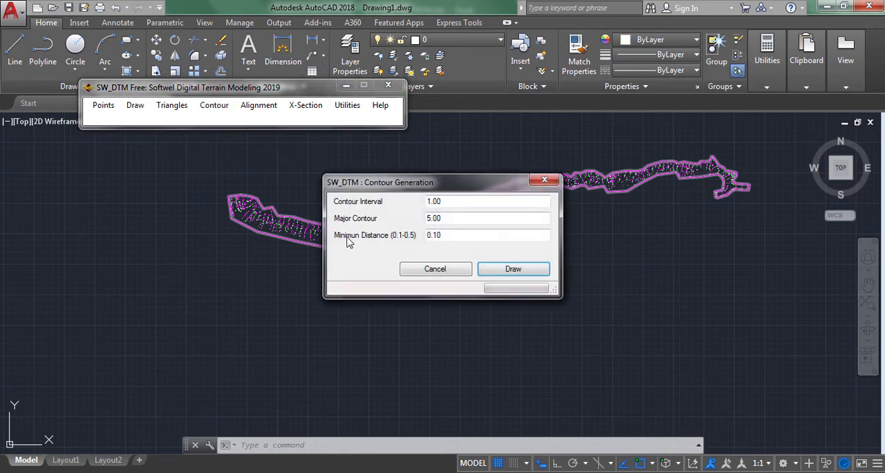
{"action": "left_click", "coordinate": [488, 201]}
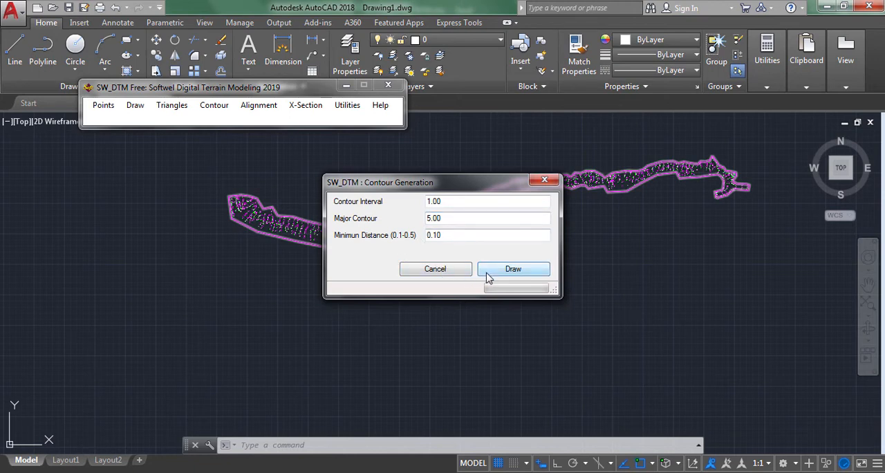
{"action": "left_click", "coordinate": [513, 268]}
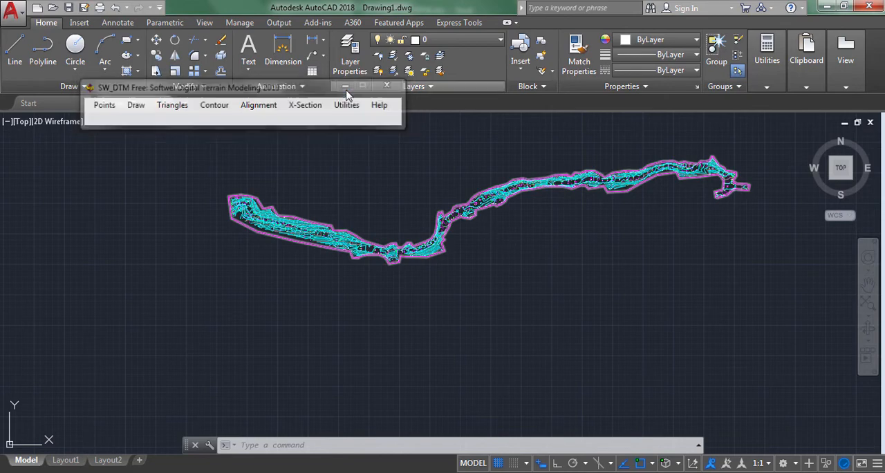
Minimize the SW_DTM panel and pan the drawing to inspect the cyan contours.
{"action": "left_click", "coordinate": [387, 85]}
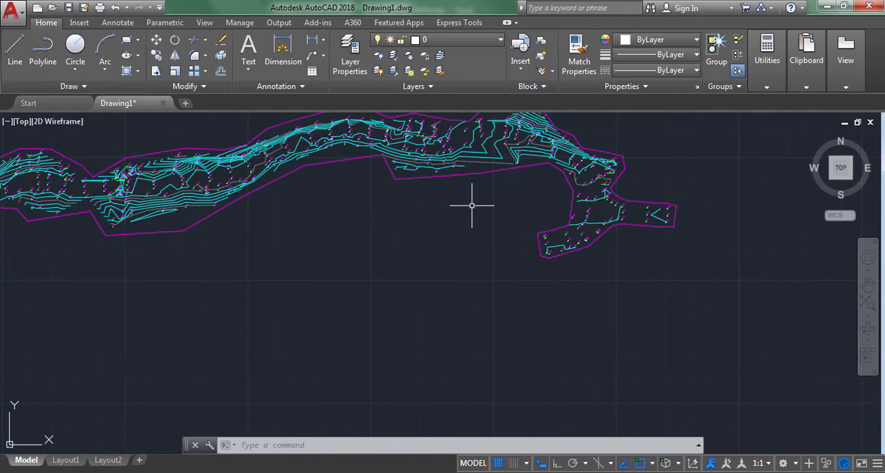
{"action": "left_click_drag", "start_coordinate": [470, 205], "coordinate": [242, 226]}
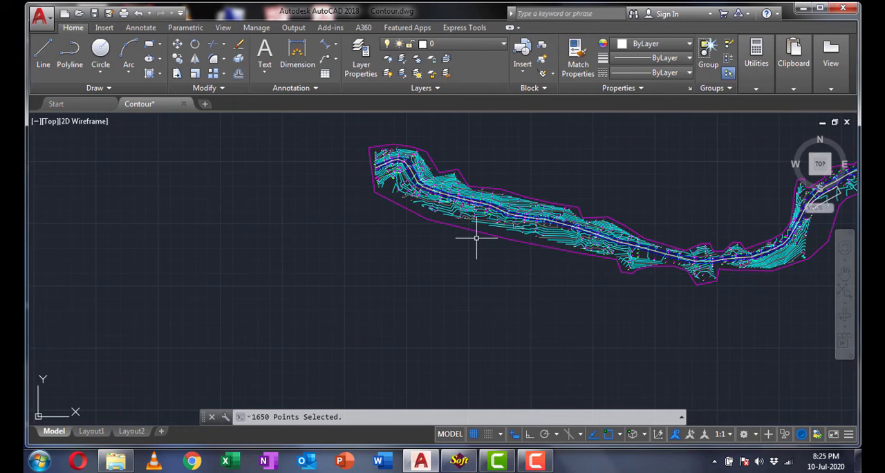
Restore SW_DTM and start Utilities > Make DTM, bringing up the Save As dialog.
{"action": "left_click", "coordinate": [458, 460]}
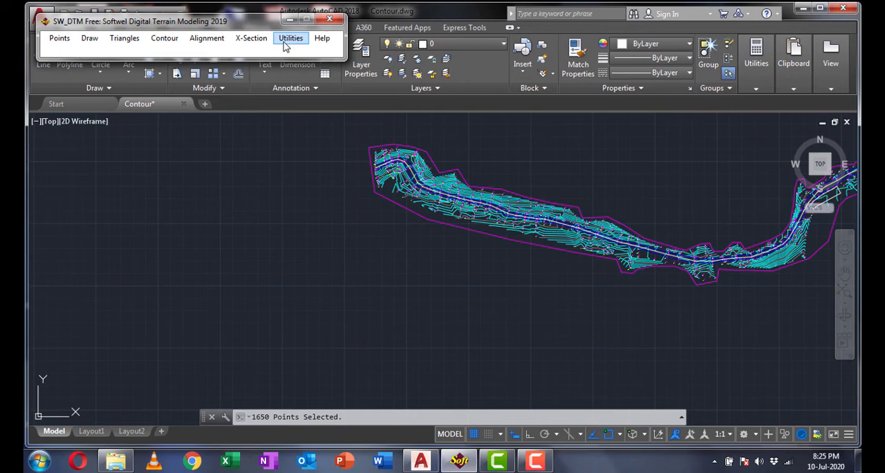
{"action": "left_click", "coordinate": [290, 38]}
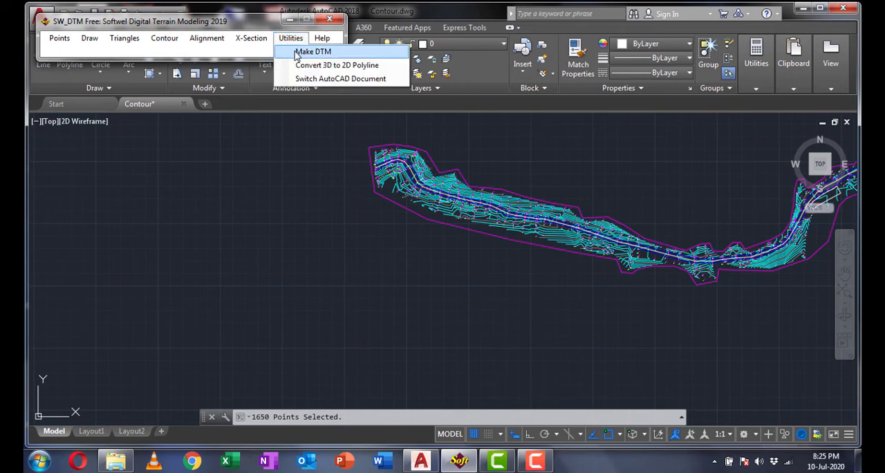
{"action": "left_click", "coordinate": [313, 51]}
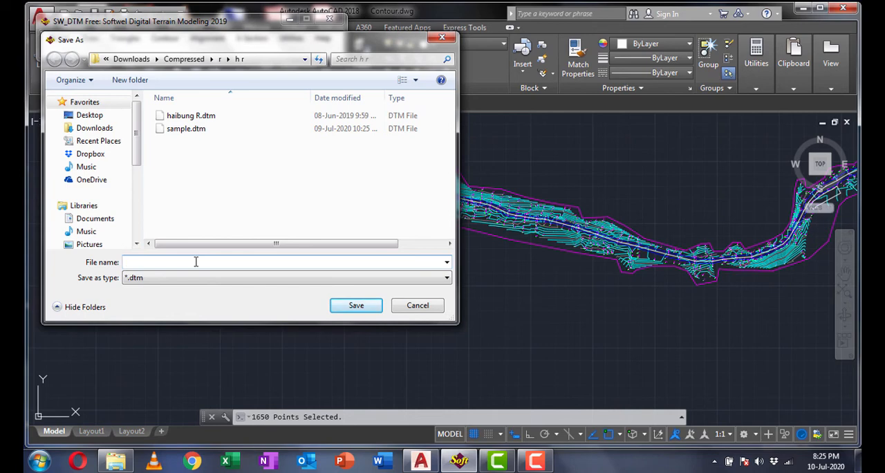
Save the terrain model as a DTM file named Noname.
{"action": "left_click", "coordinate": [195, 262]}
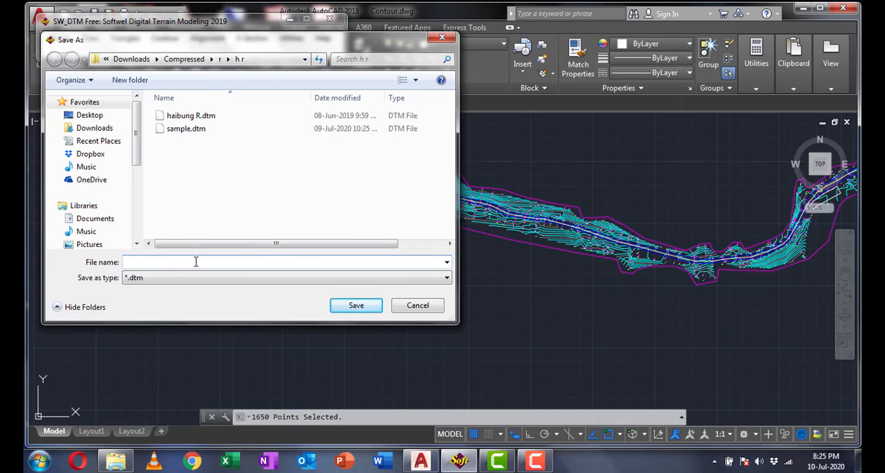
{"action": "type", "text": "Noname"}
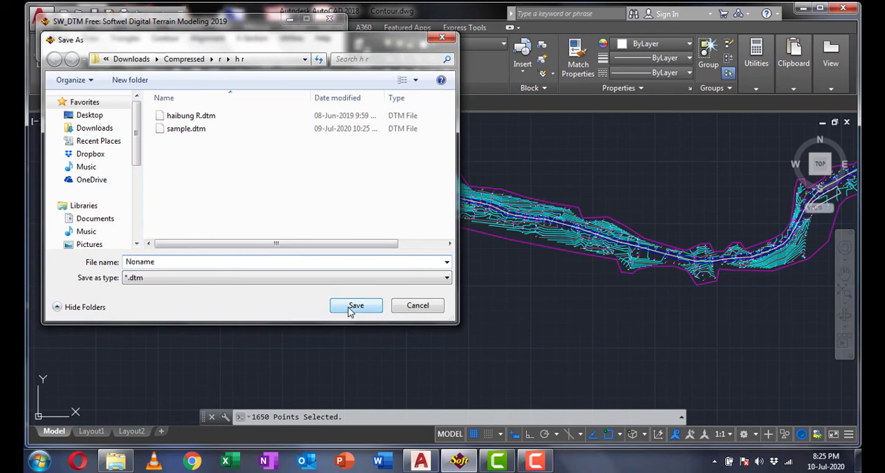
{"action": "left_click", "coordinate": [355, 305]}
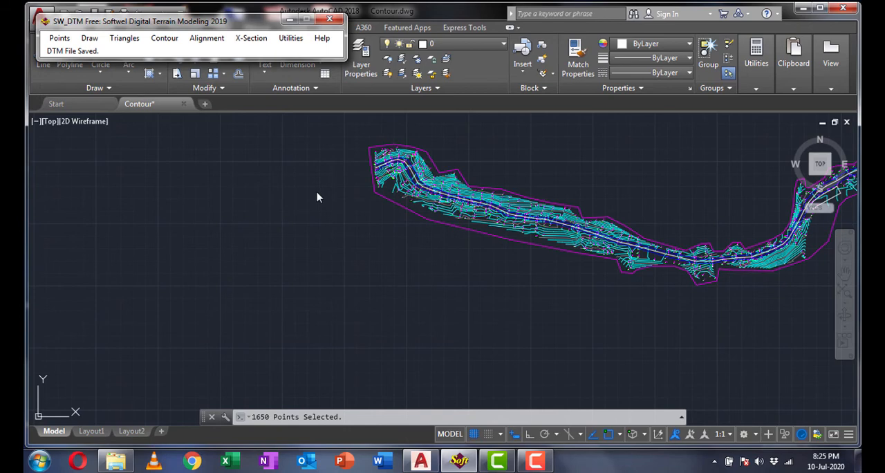